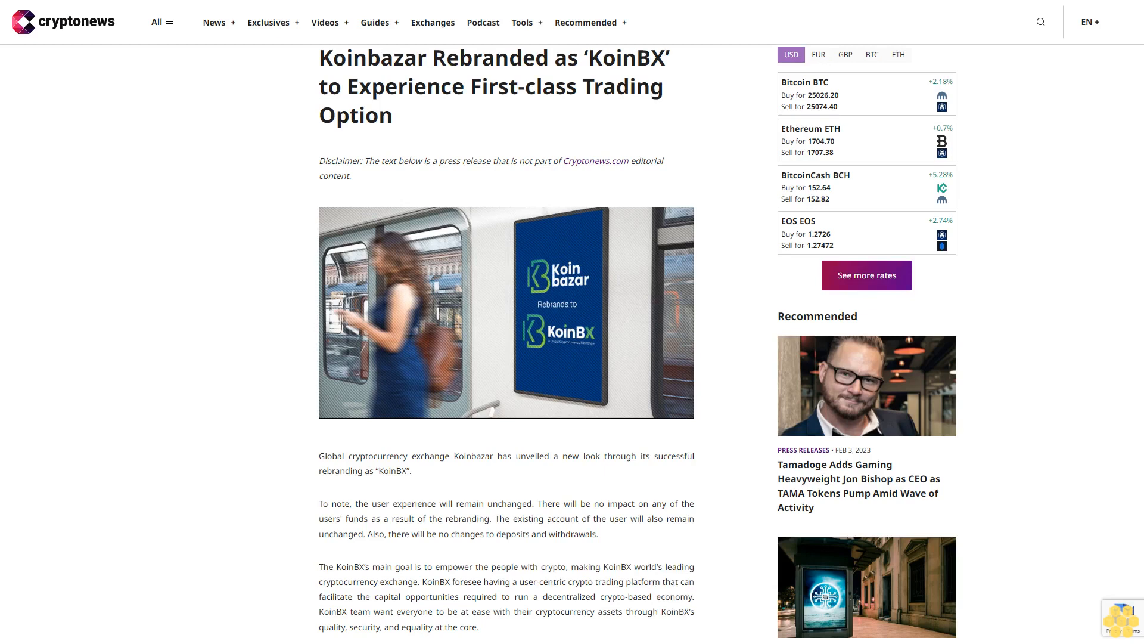
scroll("down", 3)
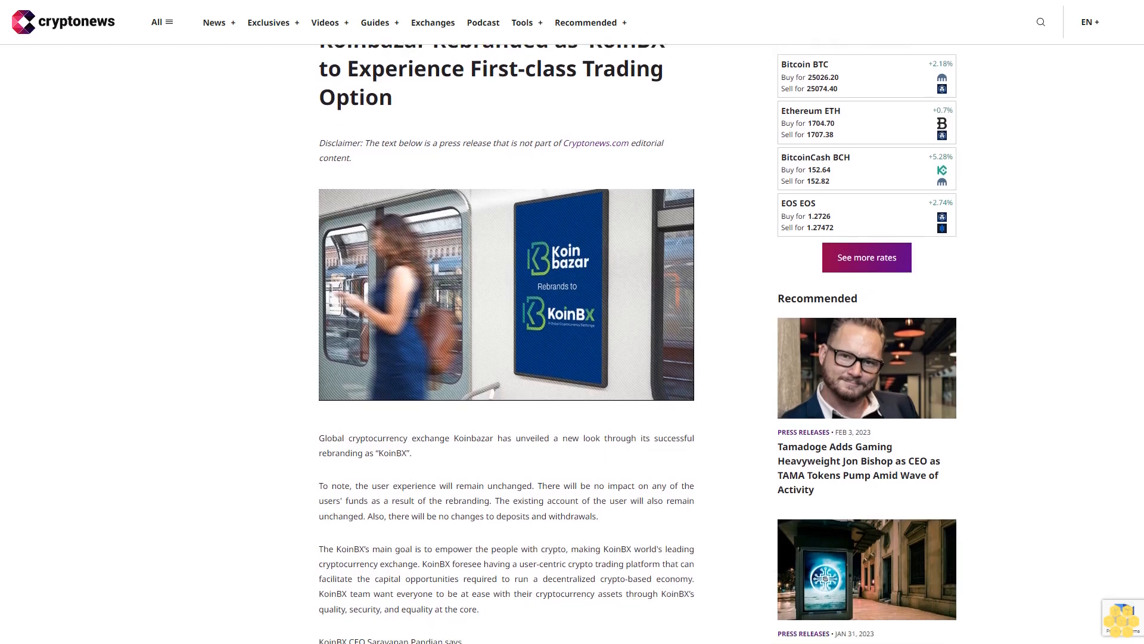
scroll("down", 3)
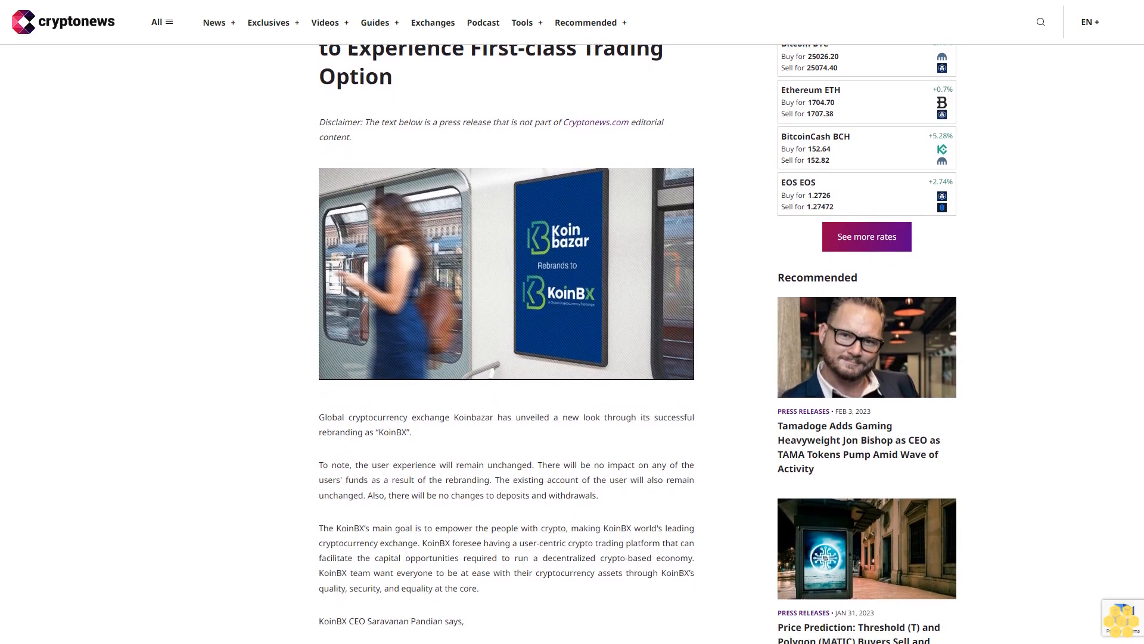
scroll("down", 3)
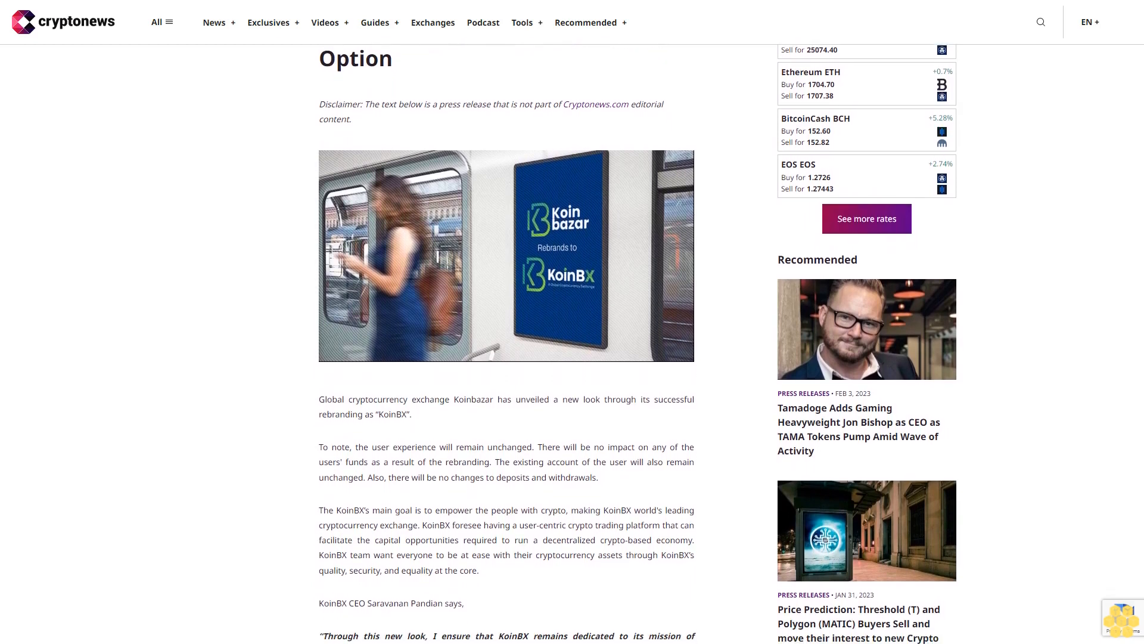
scroll("down", 3)
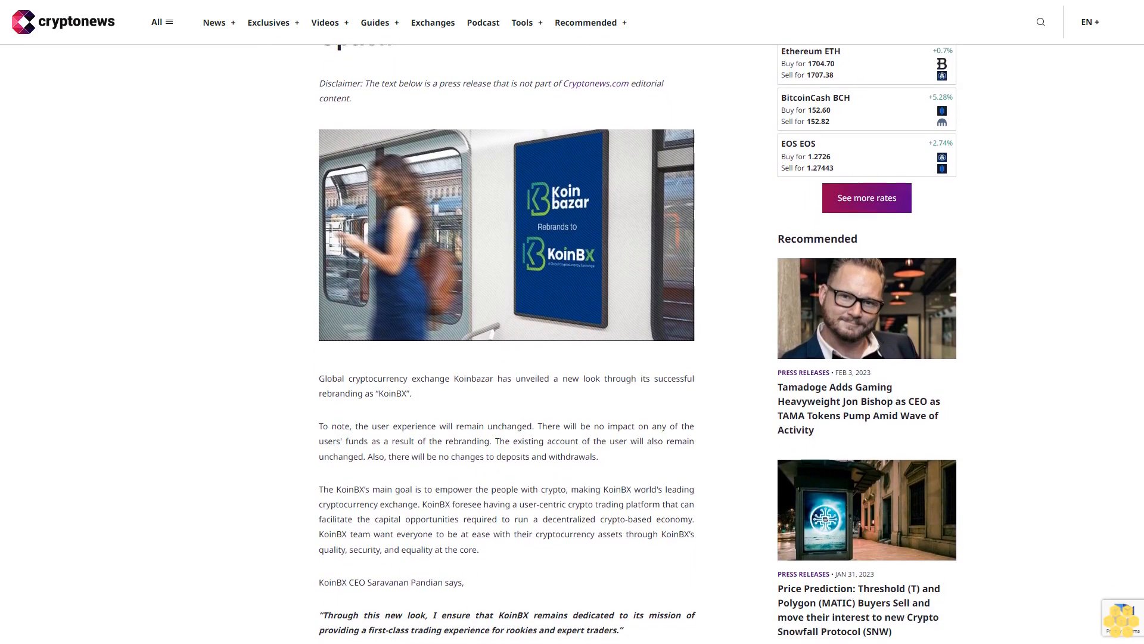
scroll("down", 3)
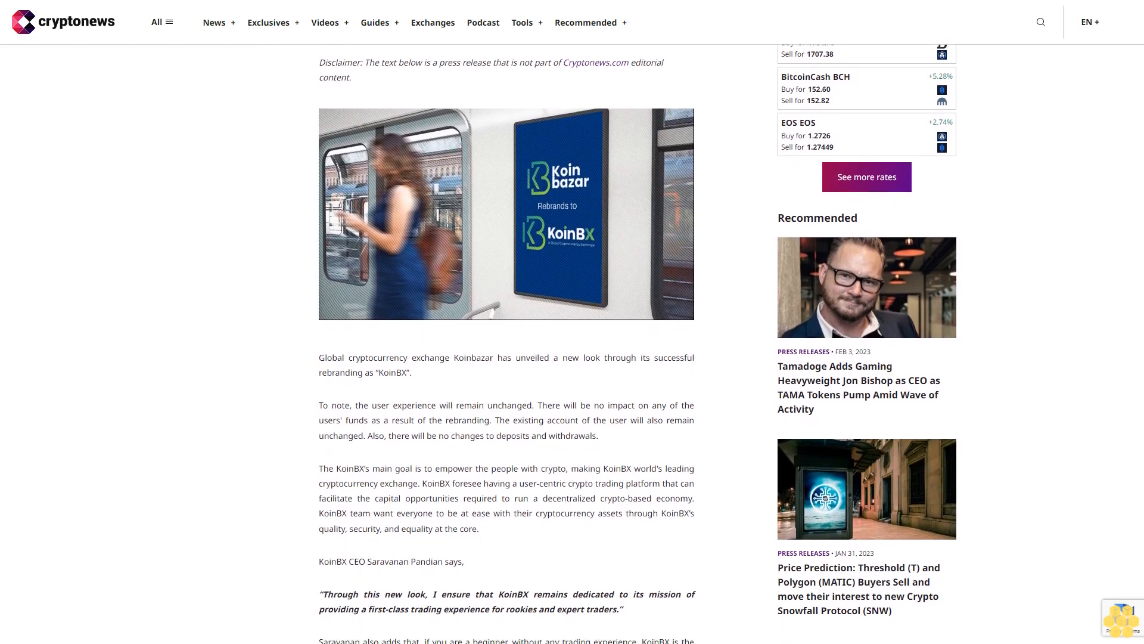
scroll("down", 3)
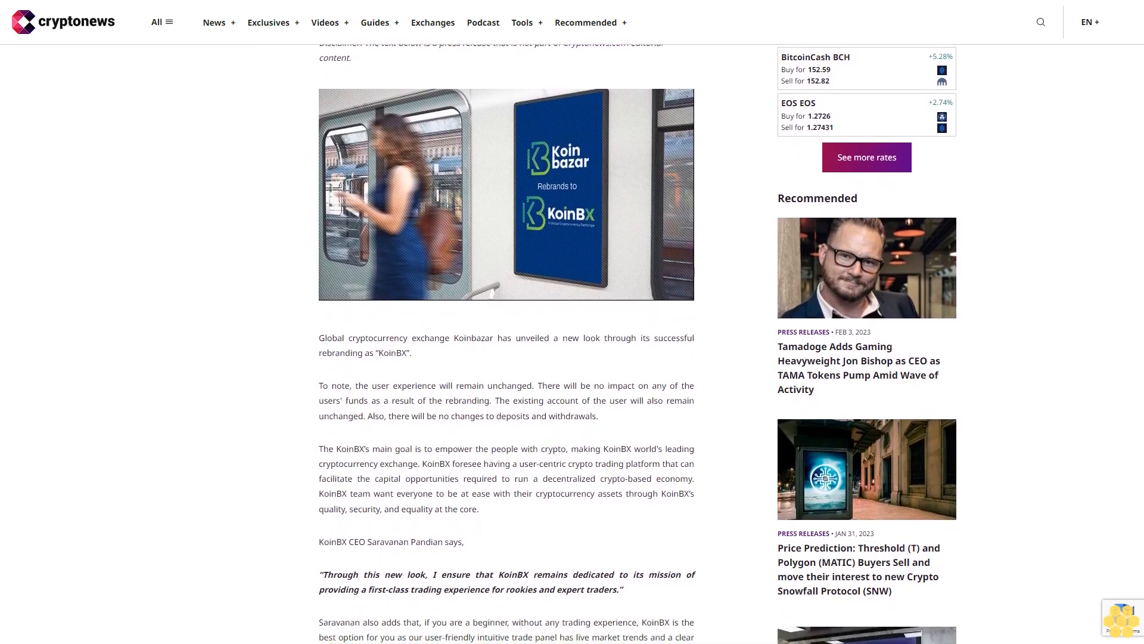
scroll("down", 3)
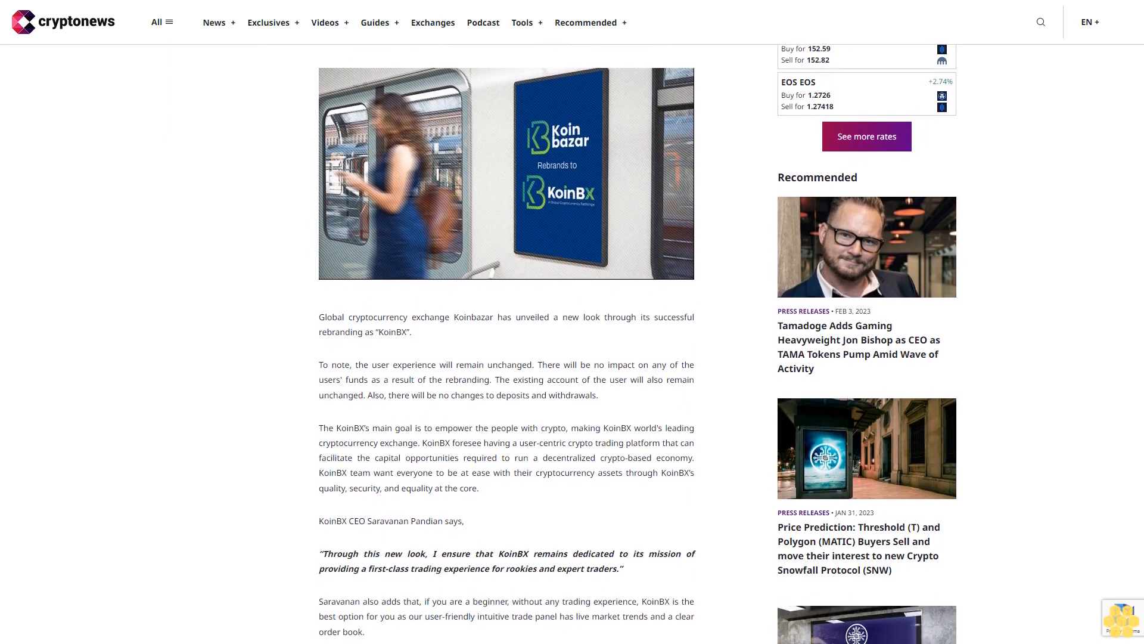
scroll("down", 3)
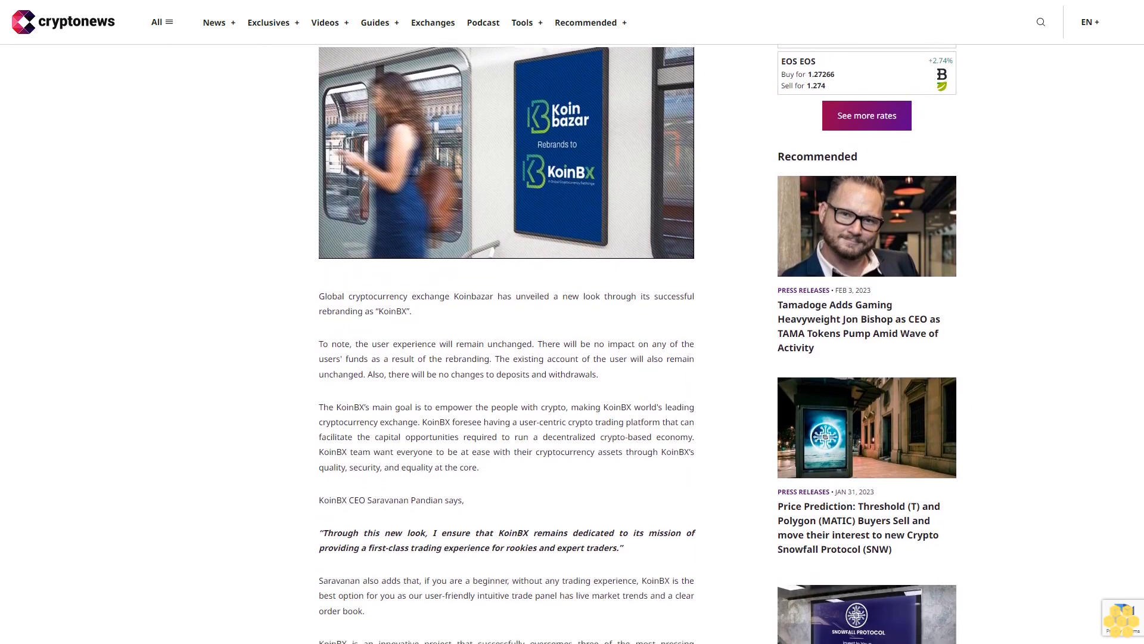
scroll("down", 3)
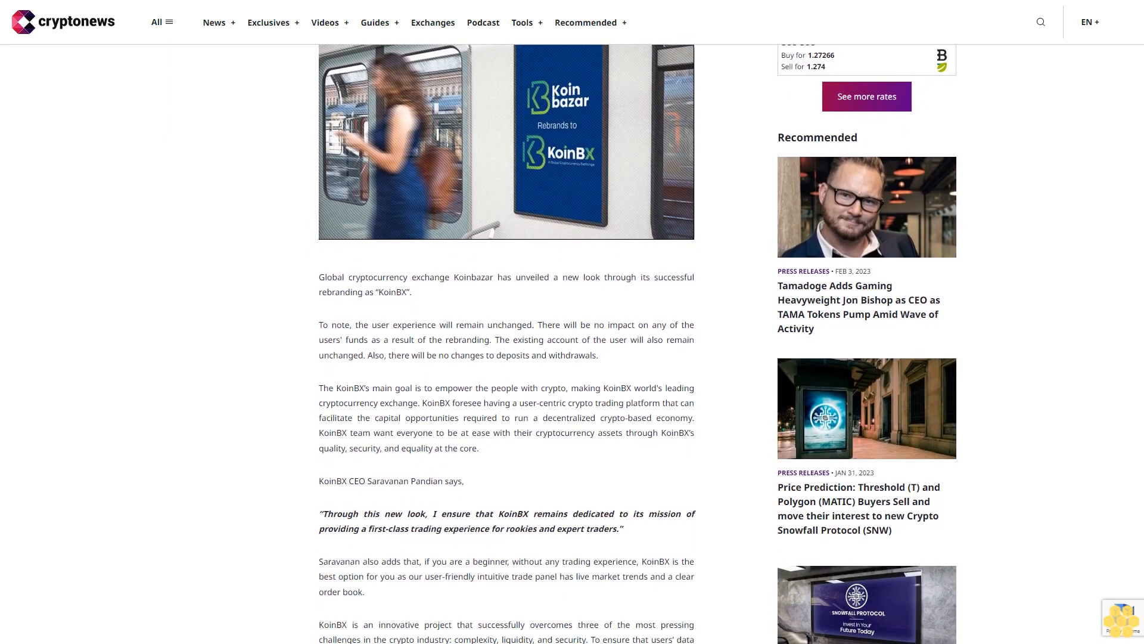
scroll("down", 3)
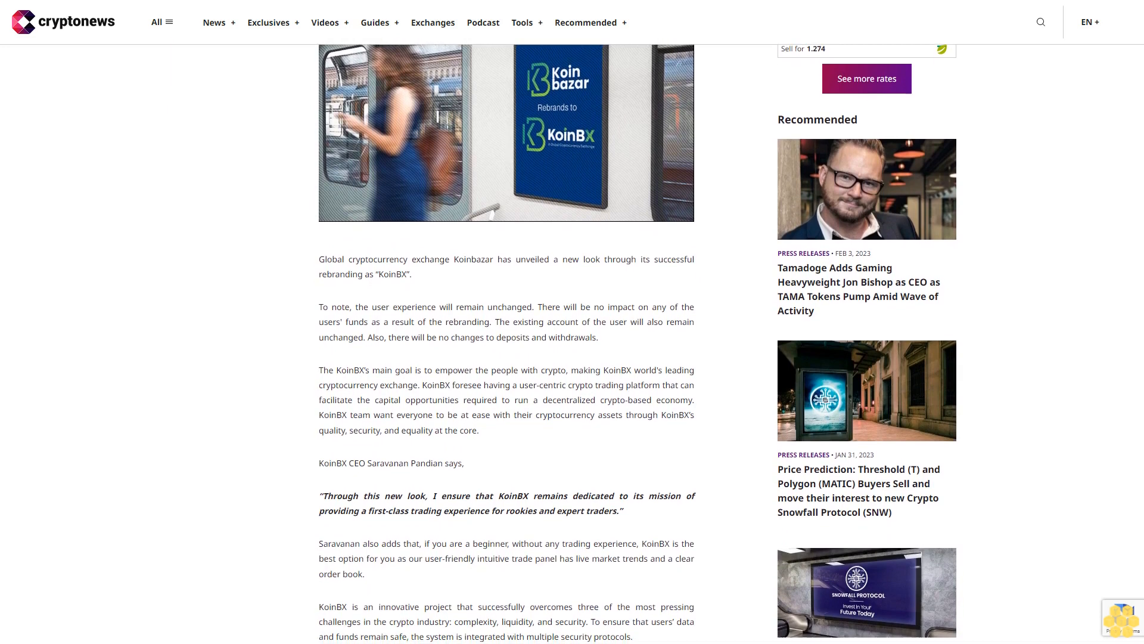
scroll("down", 3)
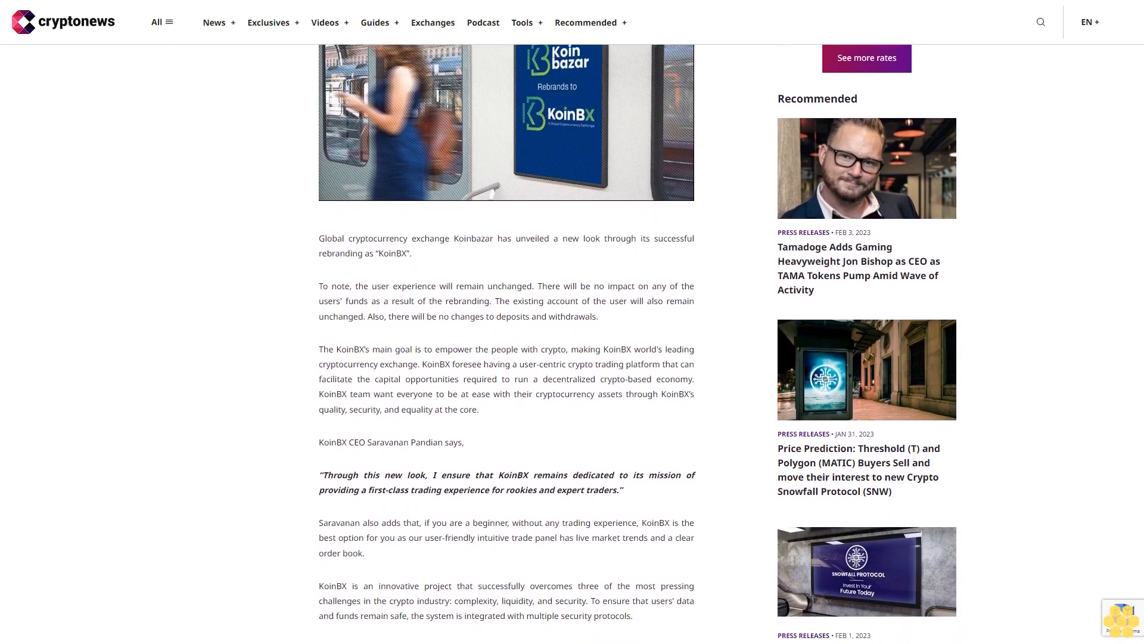
scroll("down", 3)
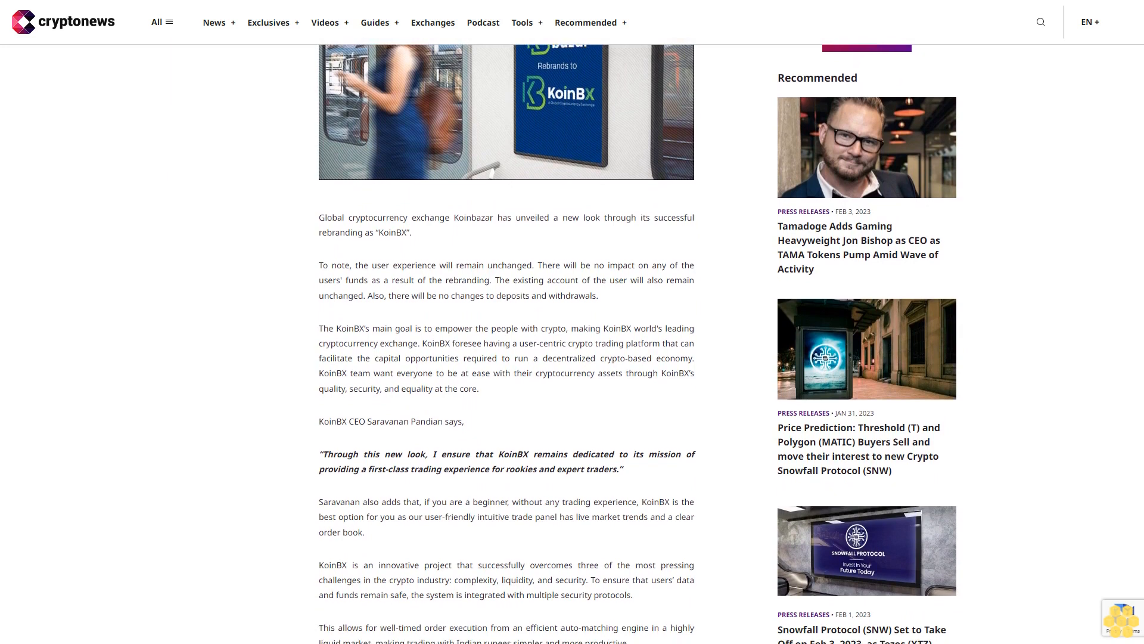
scroll("down", 3)
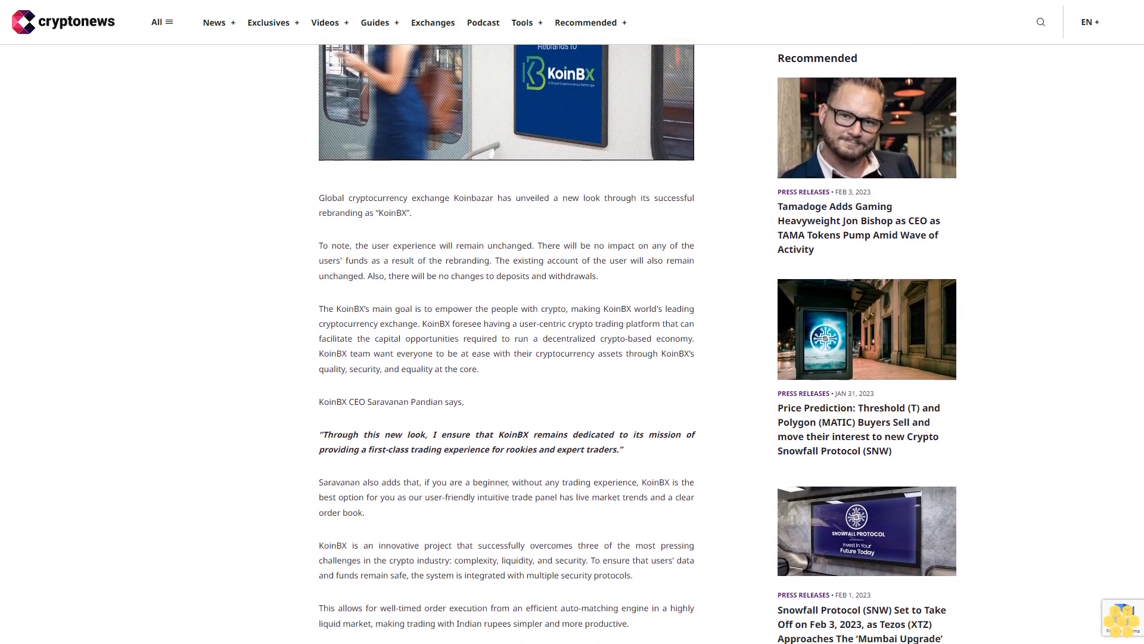
scroll("down", 3)
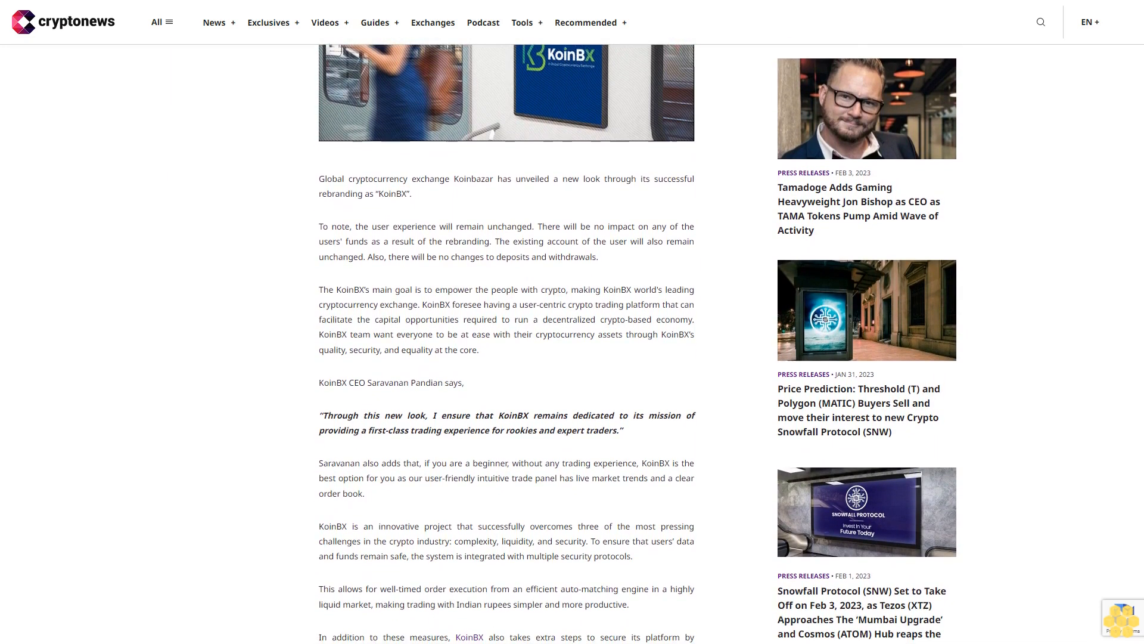
scroll("down", 3)
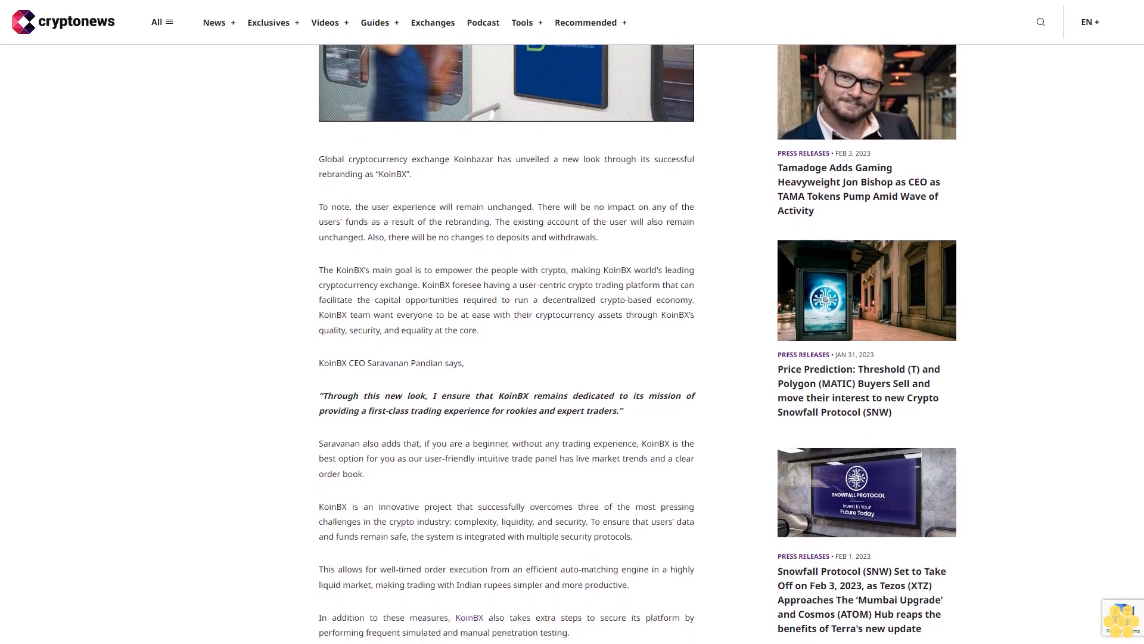
scroll("down", 3)
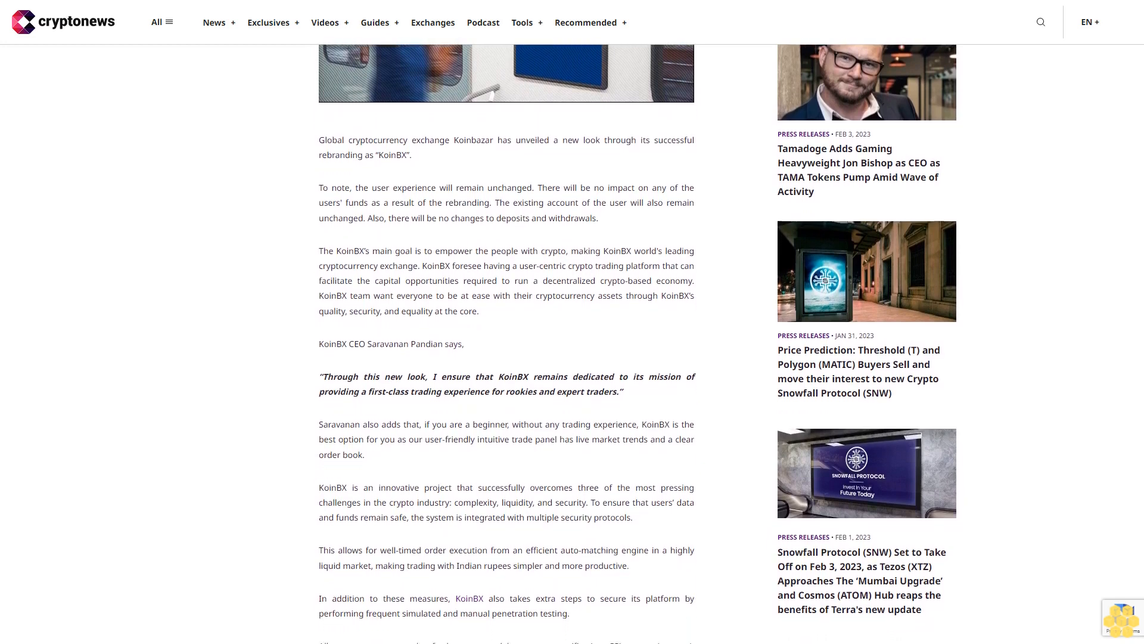
scroll("down", 3)
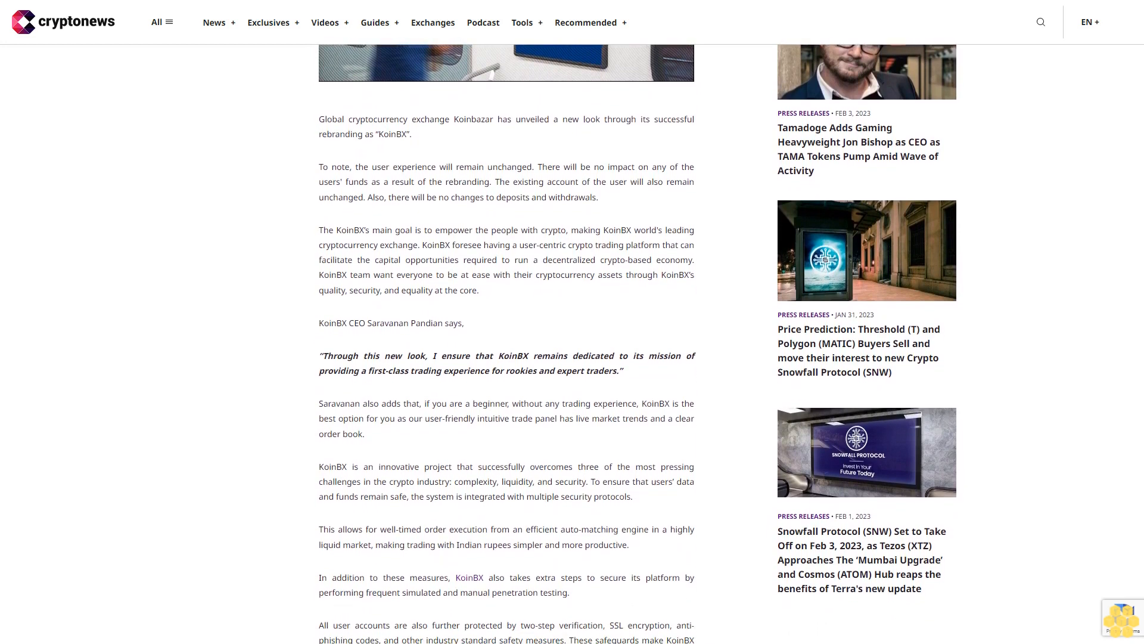
scroll("down", 3)
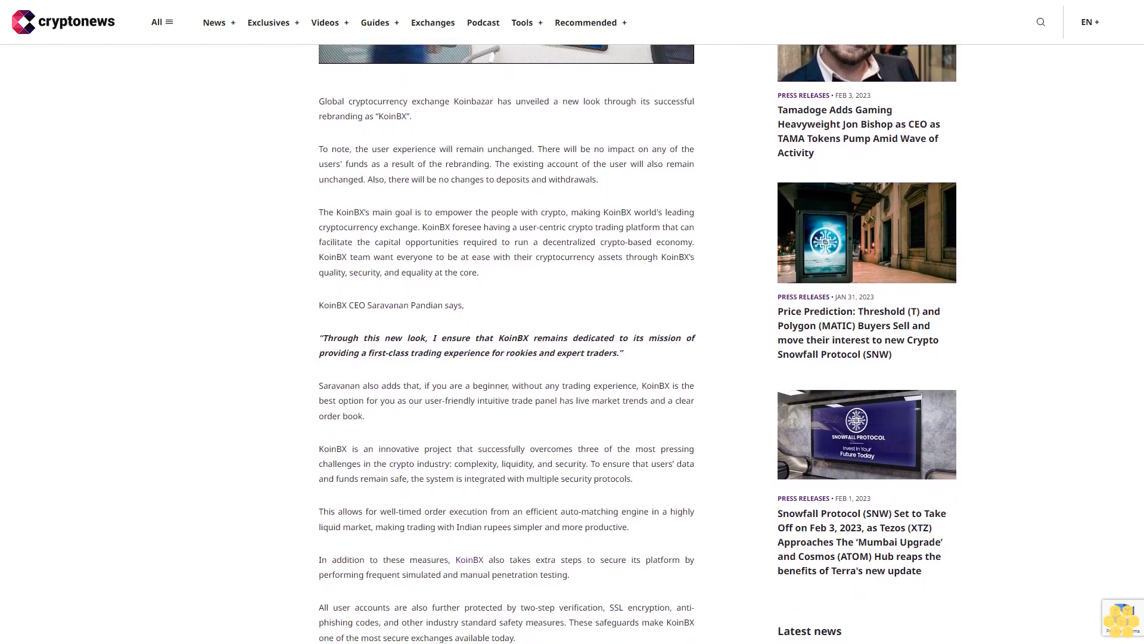
scroll("down", 3)
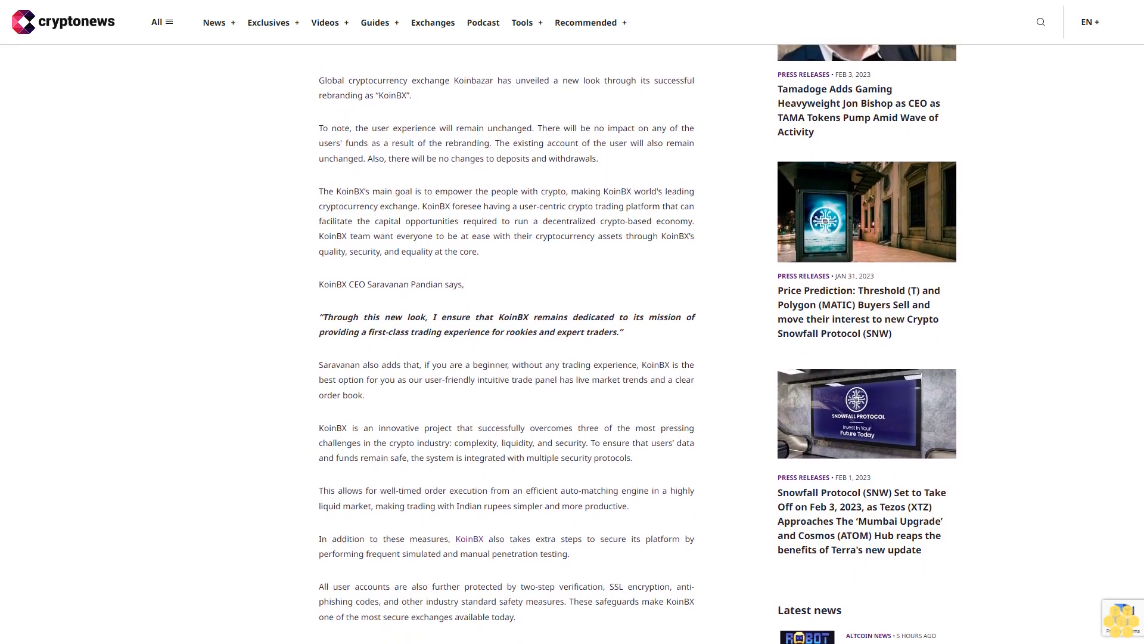
scroll("down", 3)
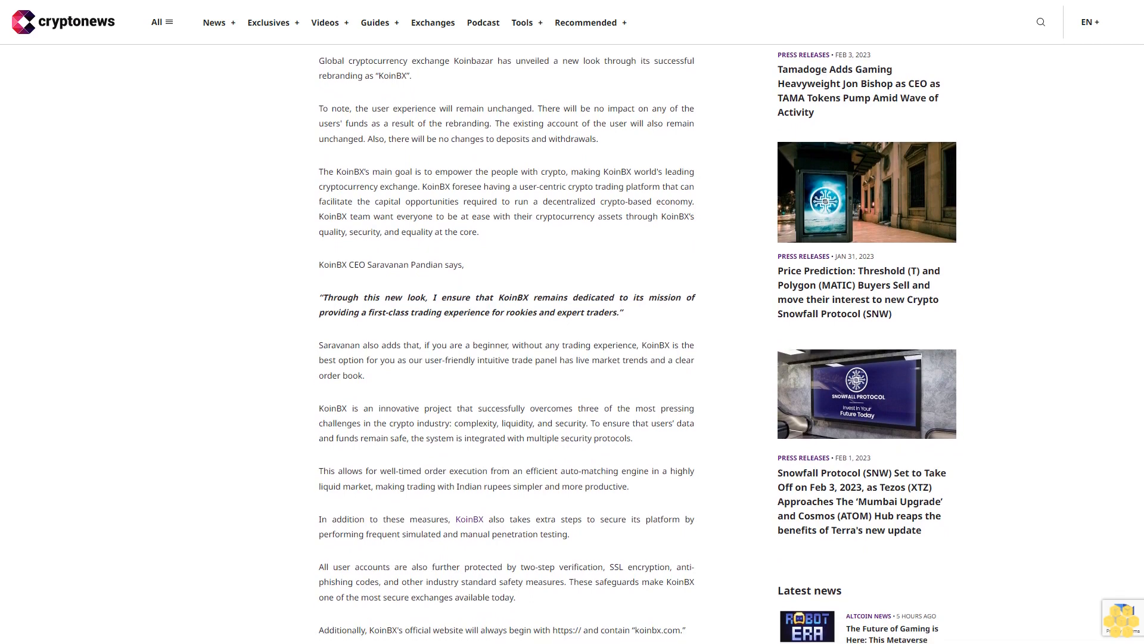
scroll("down", 3)
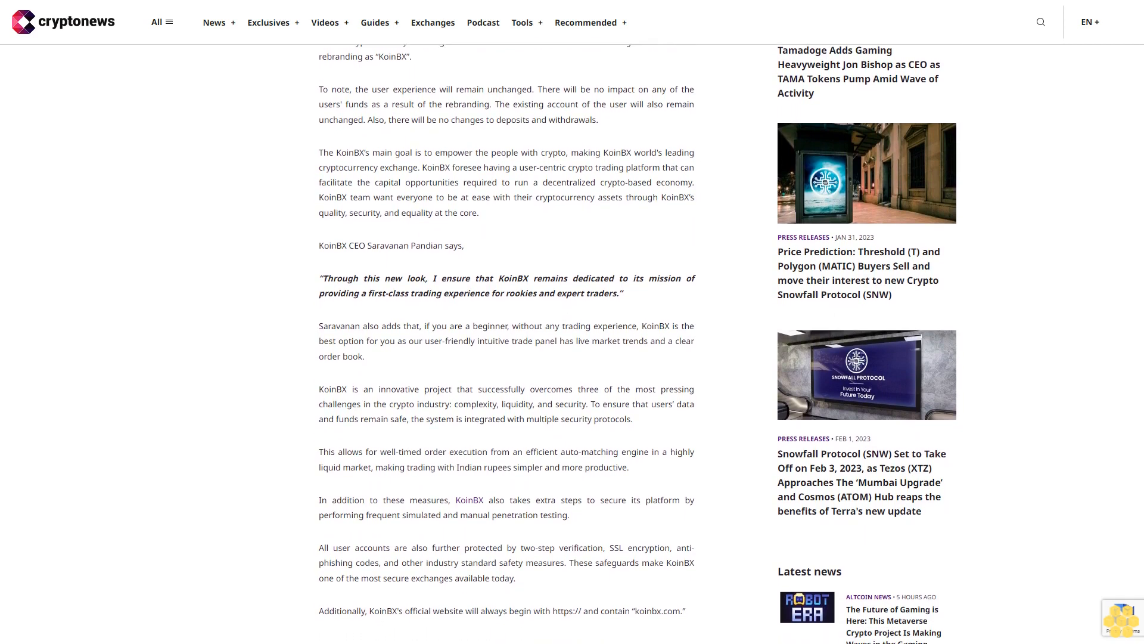
scroll("down", 3)
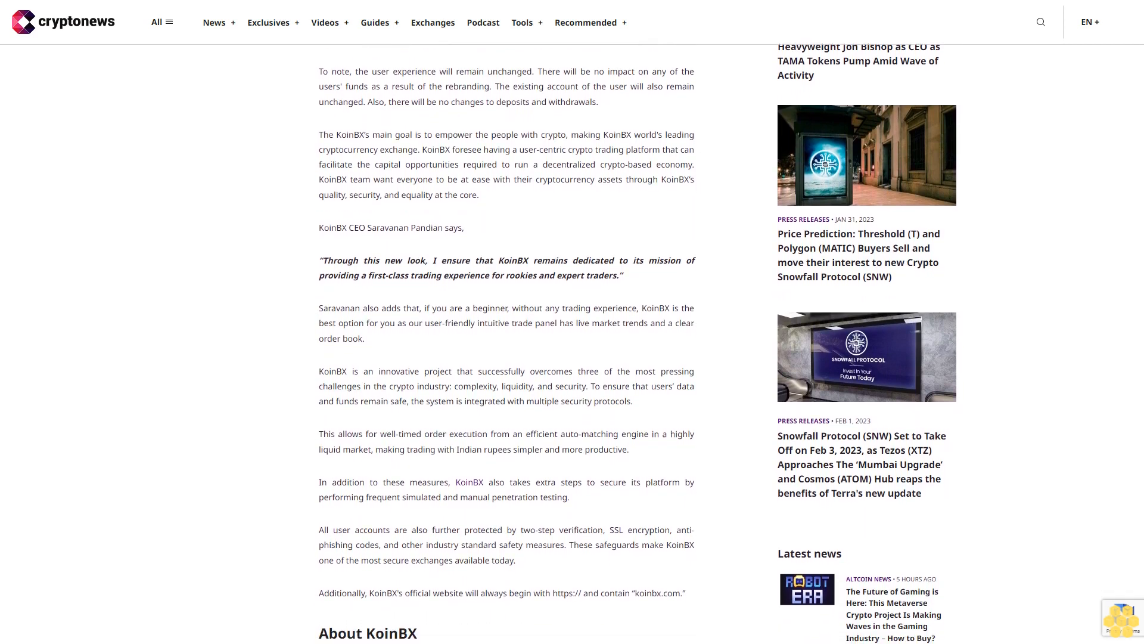
scroll("down", 3)
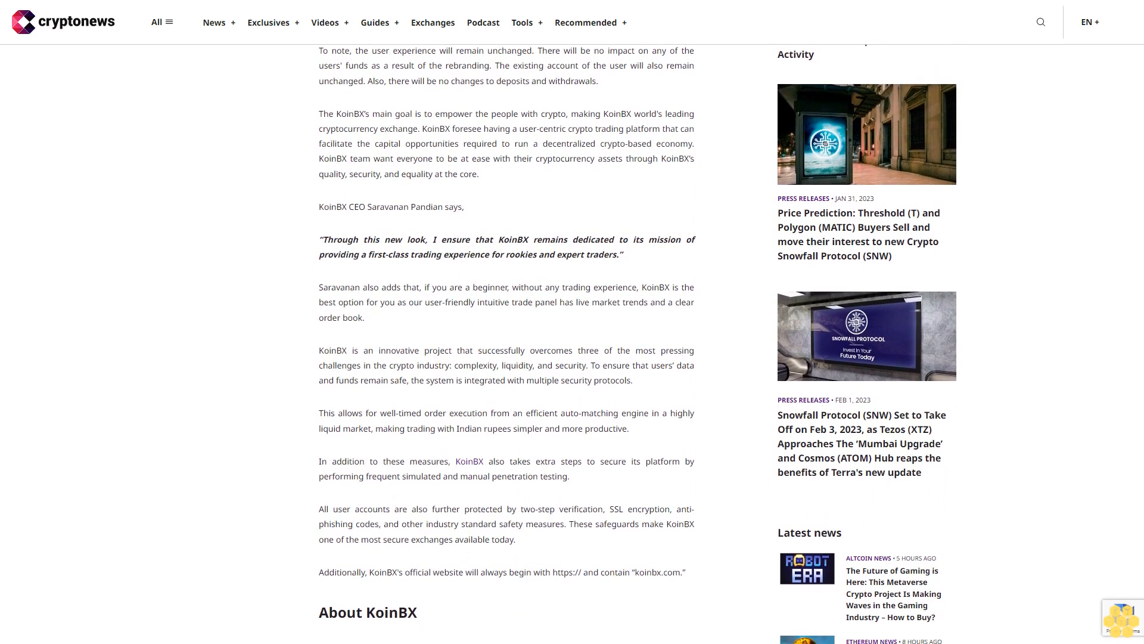
scroll("down", 3)
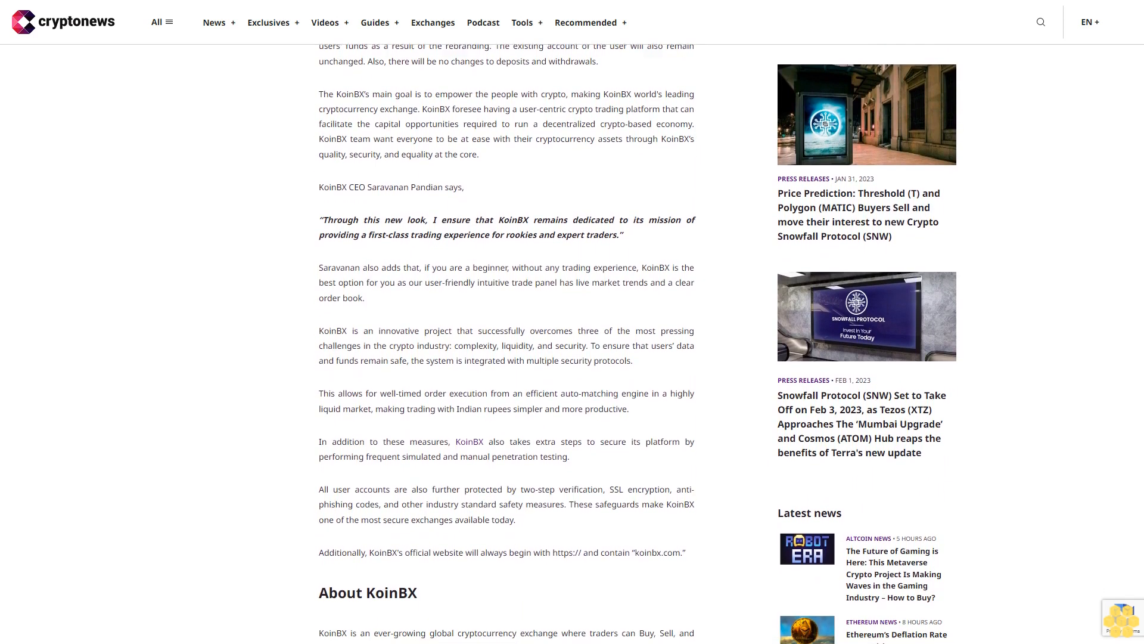
scroll("down", 3)
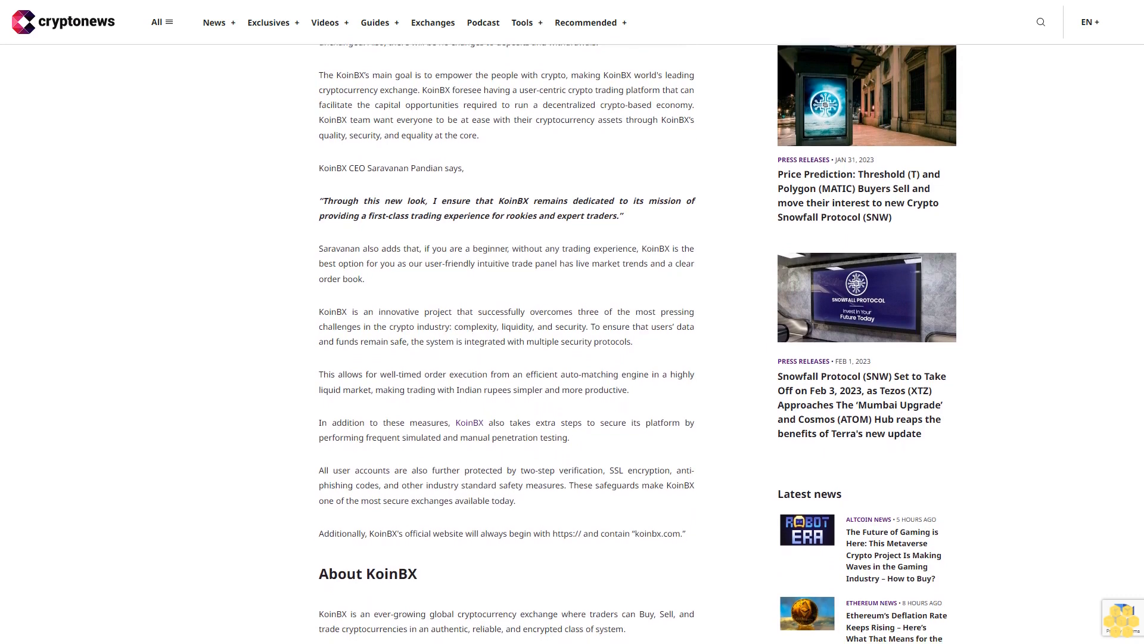
scroll("down", 3)
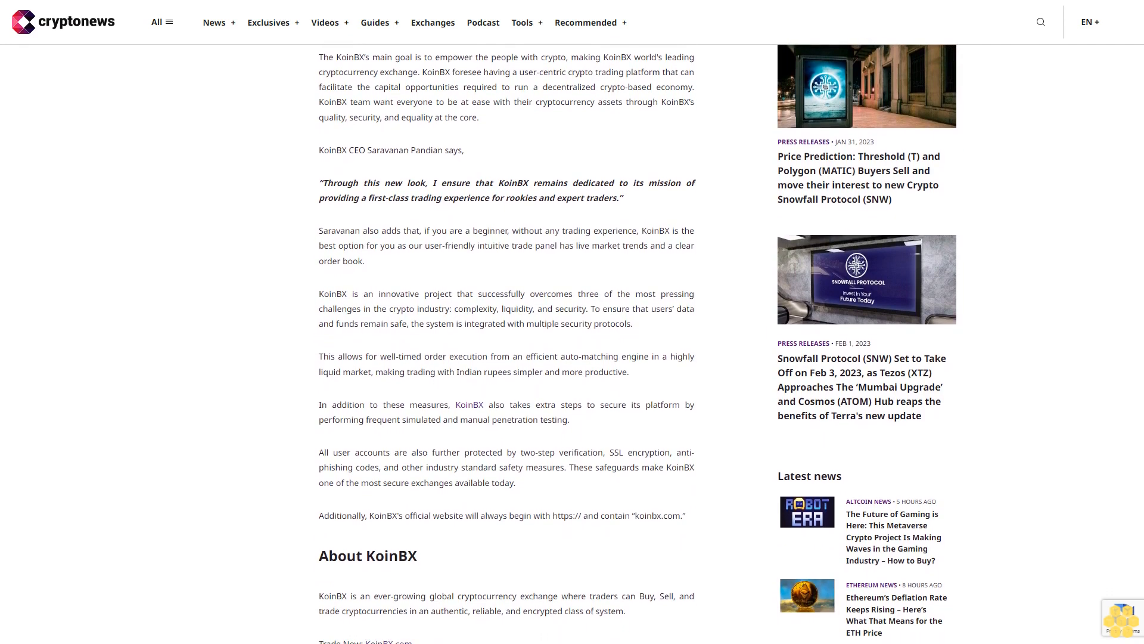
scroll("down", 3)
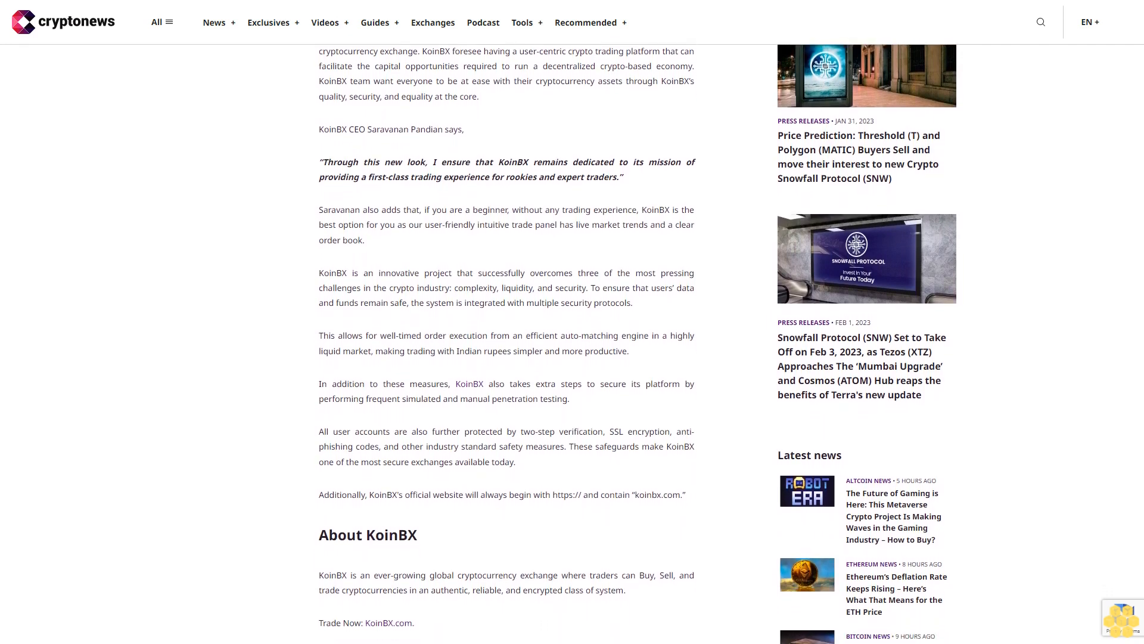
scroll("down", 3)
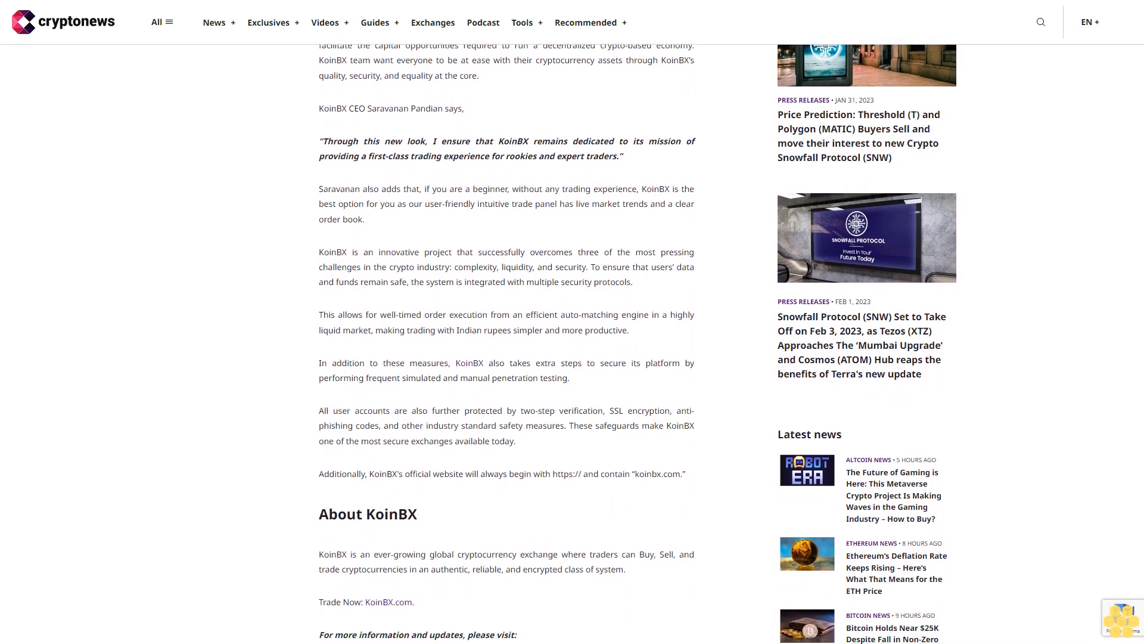
scroll("down", 3)
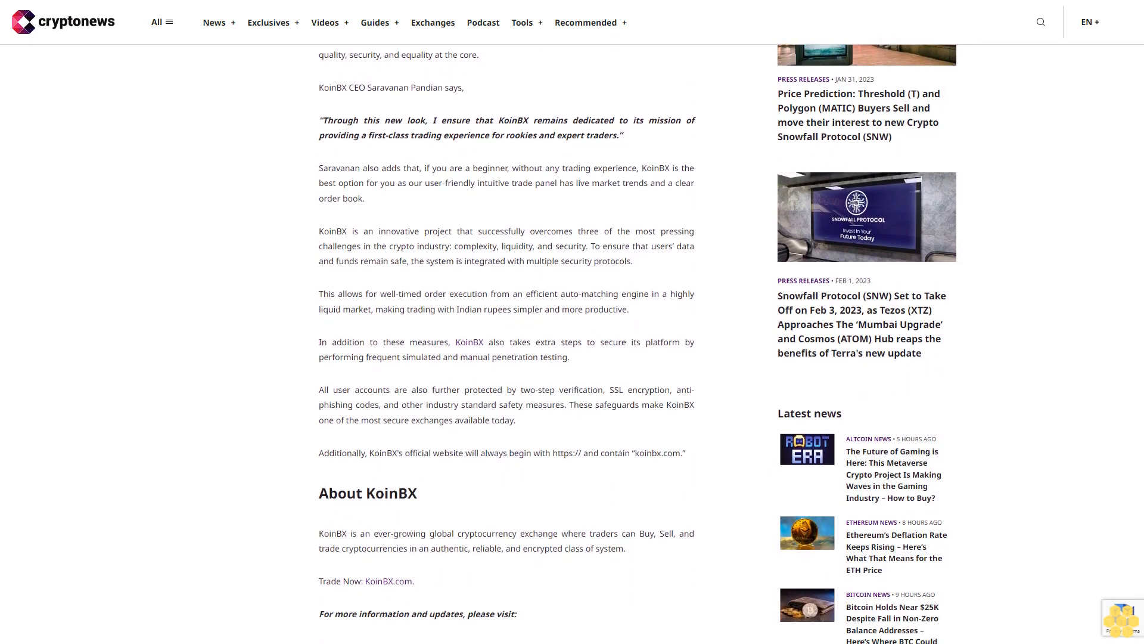
scroll("down", 3)
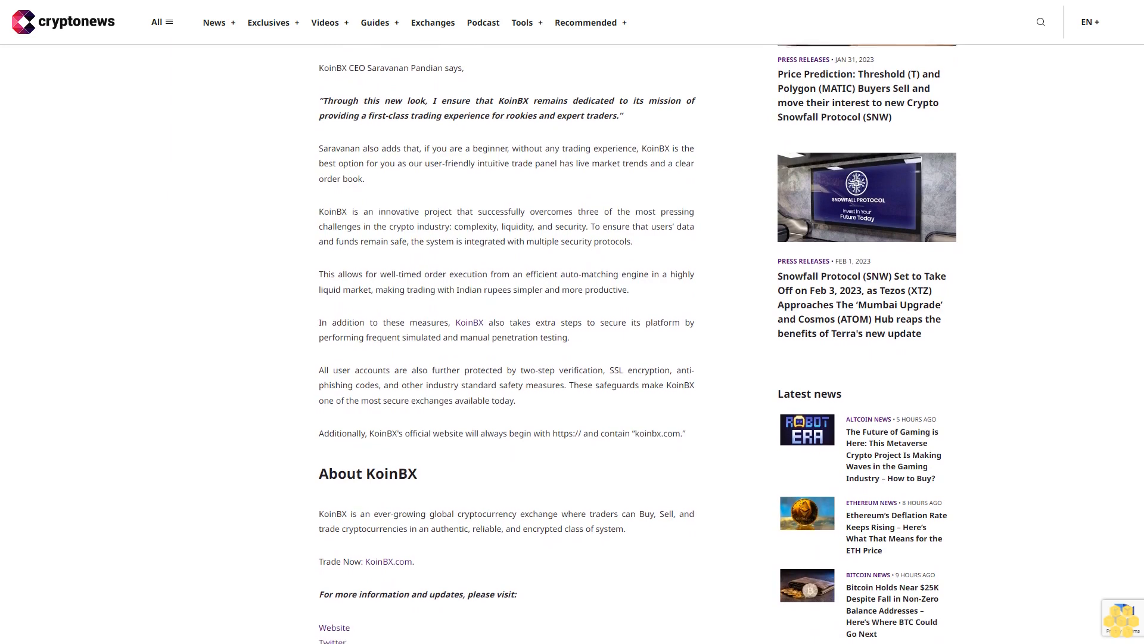
scroll("down", 3)
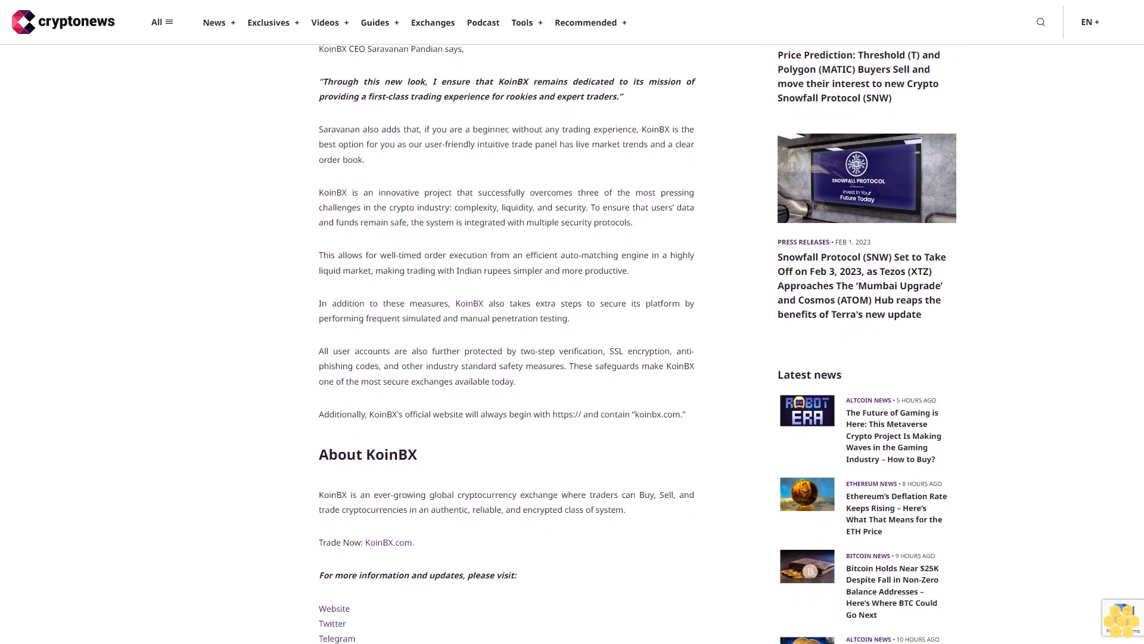
scroll("down", 3)
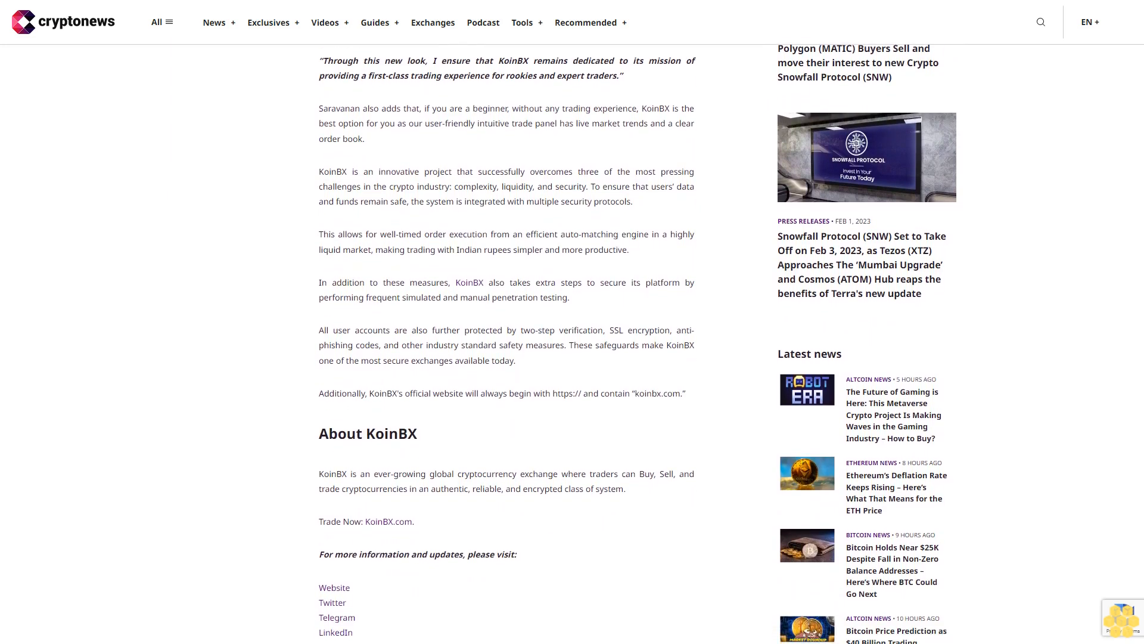
scroll("down", 3)
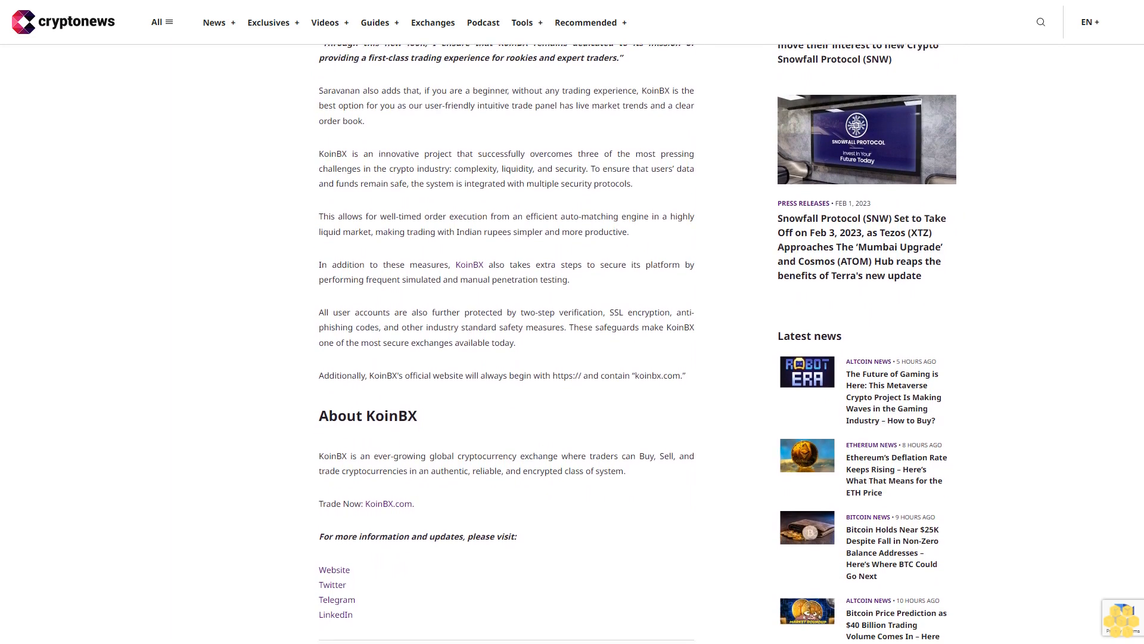
scroll("down", 3)
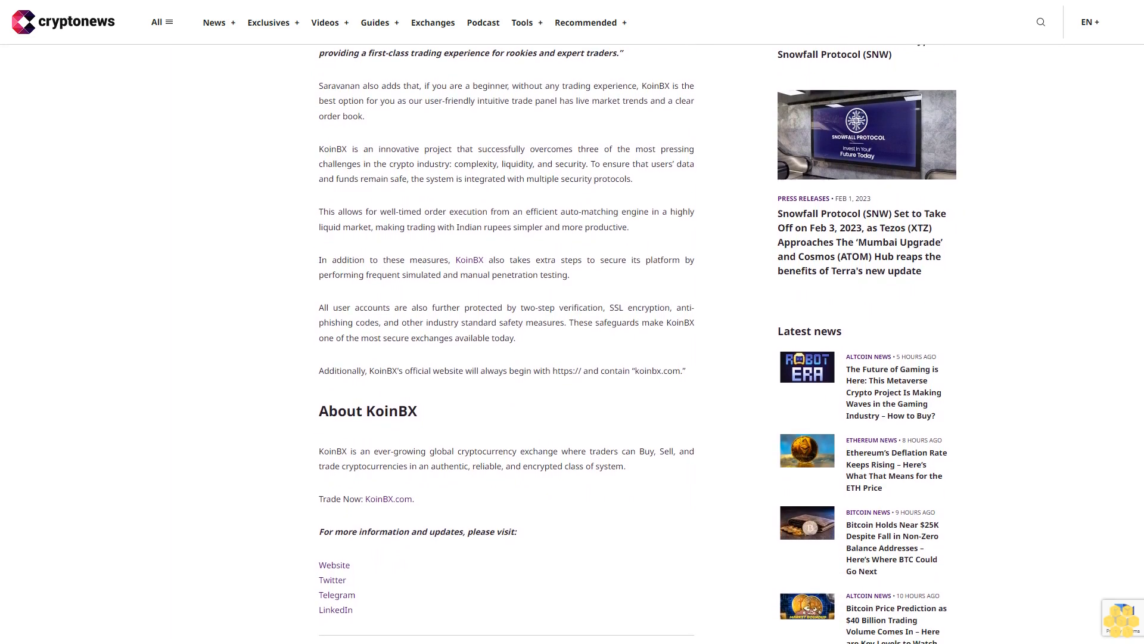